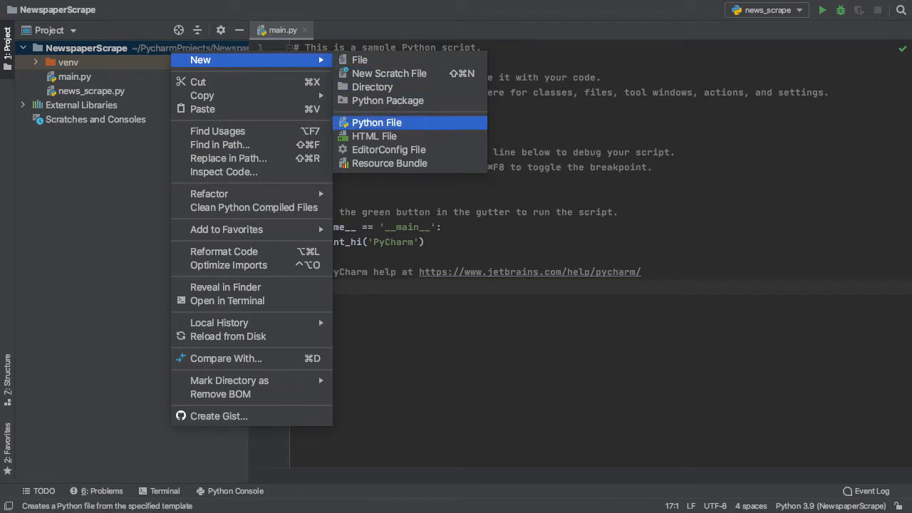
- Create a new Python file named news_extract in the NewspaperScrape project
left_click(376, 121)
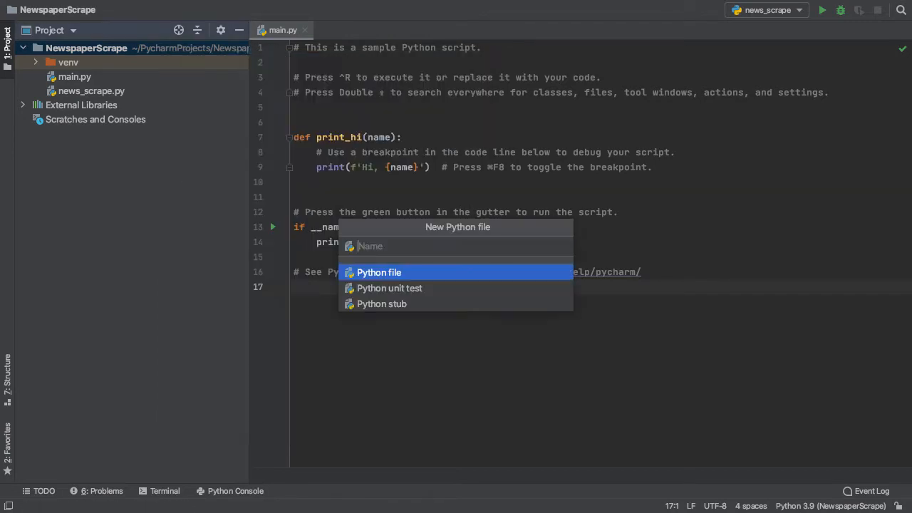
type("news_extract")
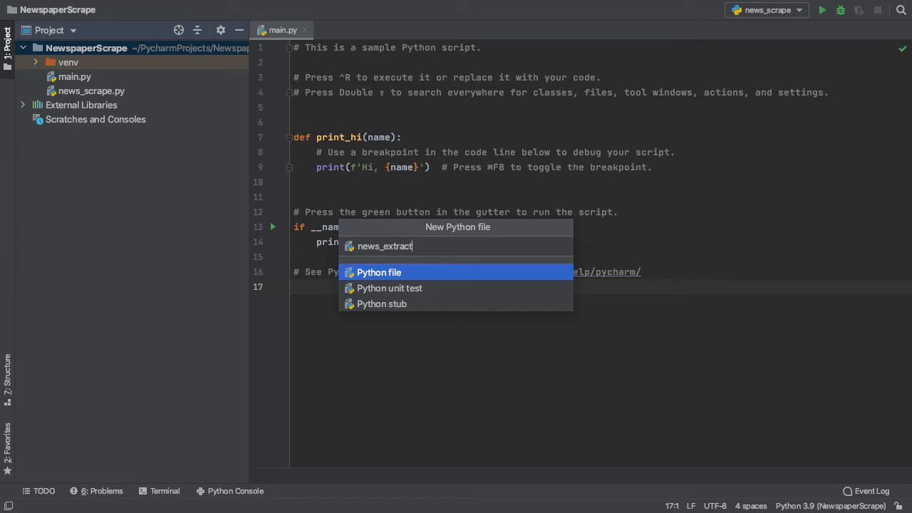
left_click(379, 272)
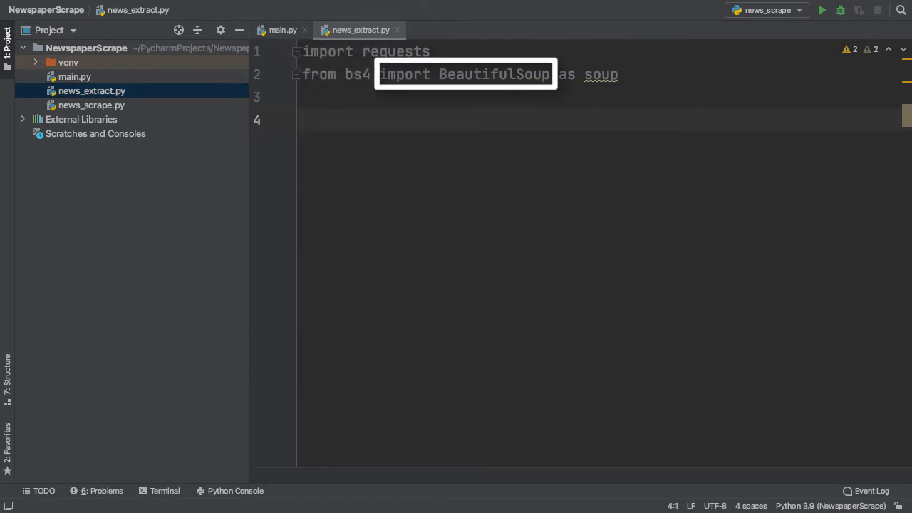
- Define get_content_string(url) whose first line is page = requests.get(url)
type("def")
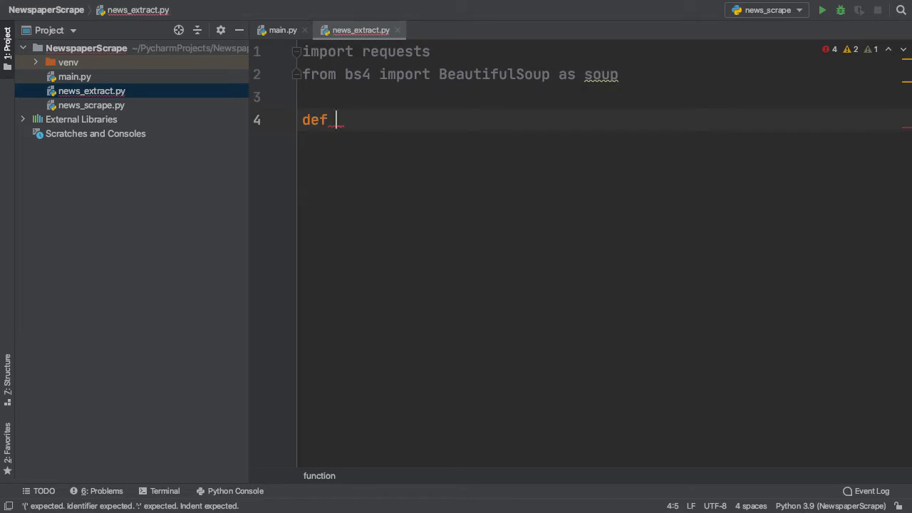
type("get_content_string")
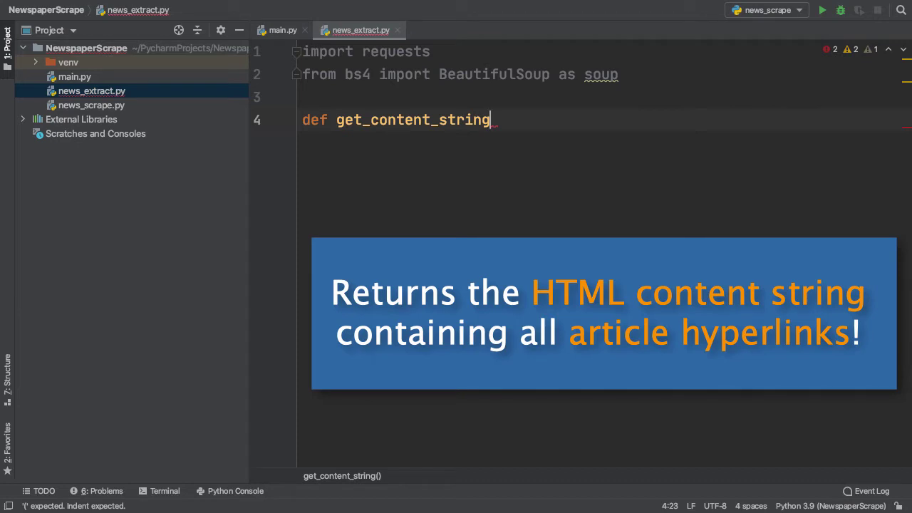
type("()")
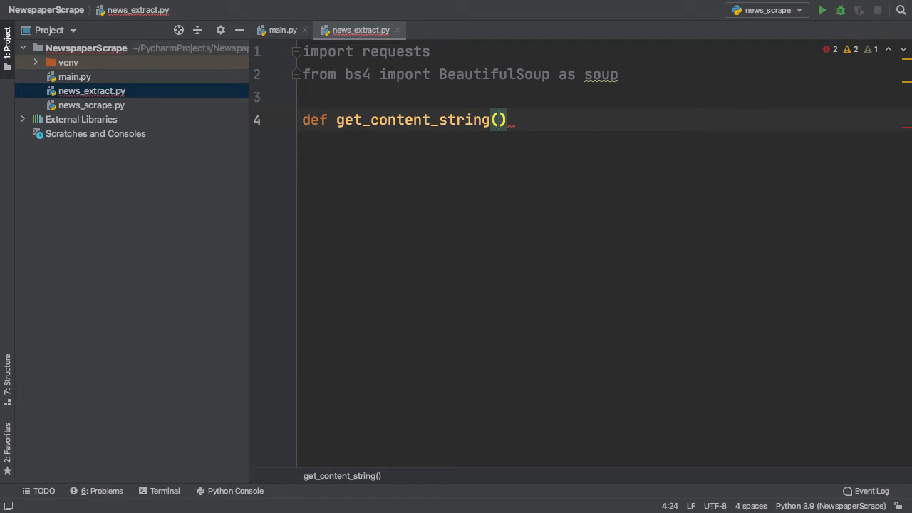
type("u")
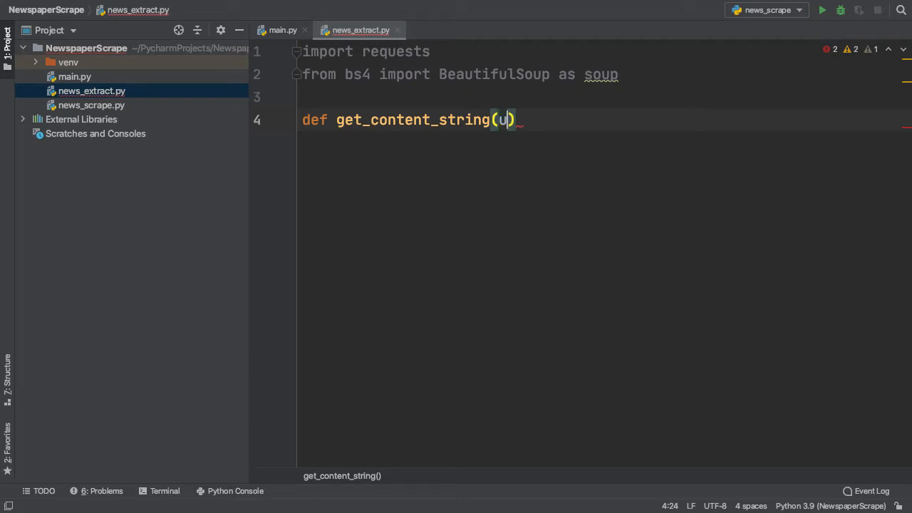
type("rl")
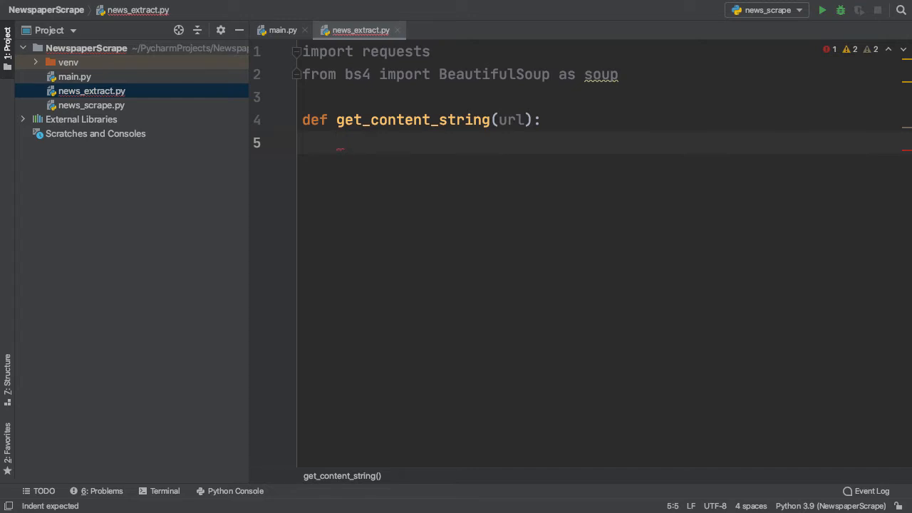
type("page = requests.get")
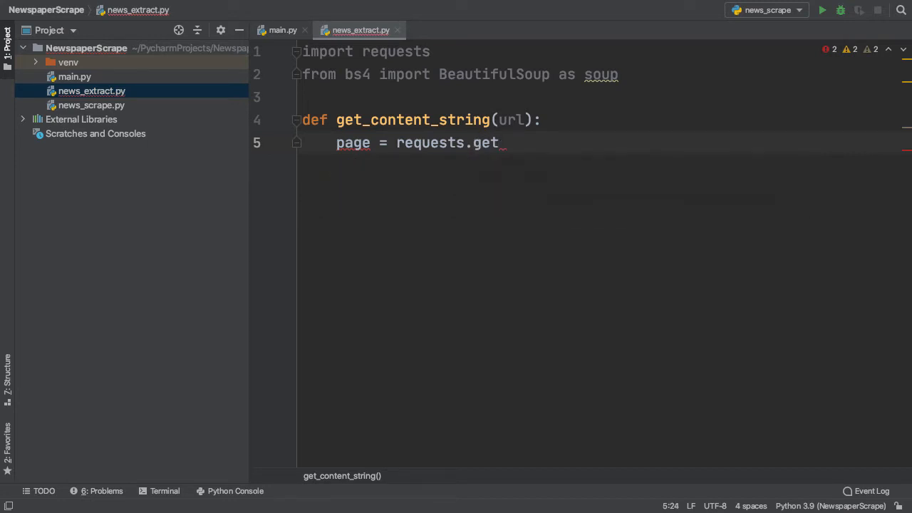
type("(url)")
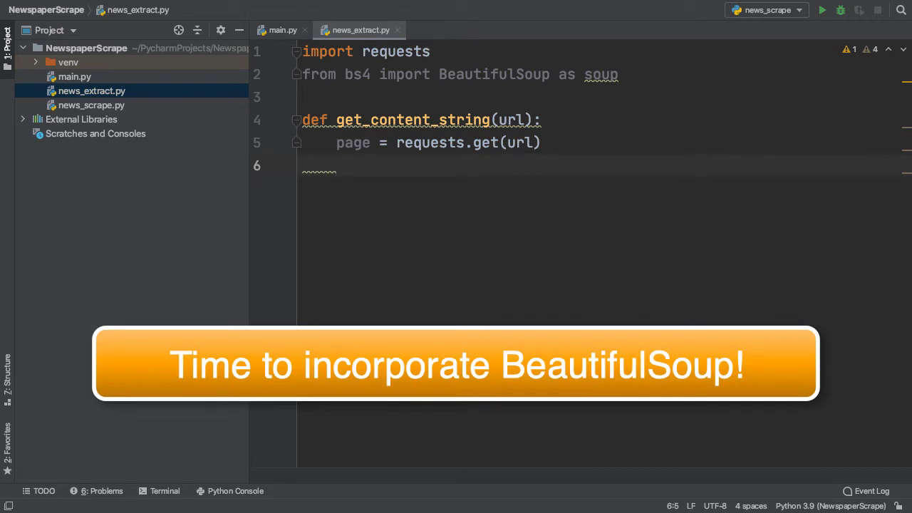
- Add page_soup = soup(page.content, 'html.parser') inside the function
type("page_soup = soup(")
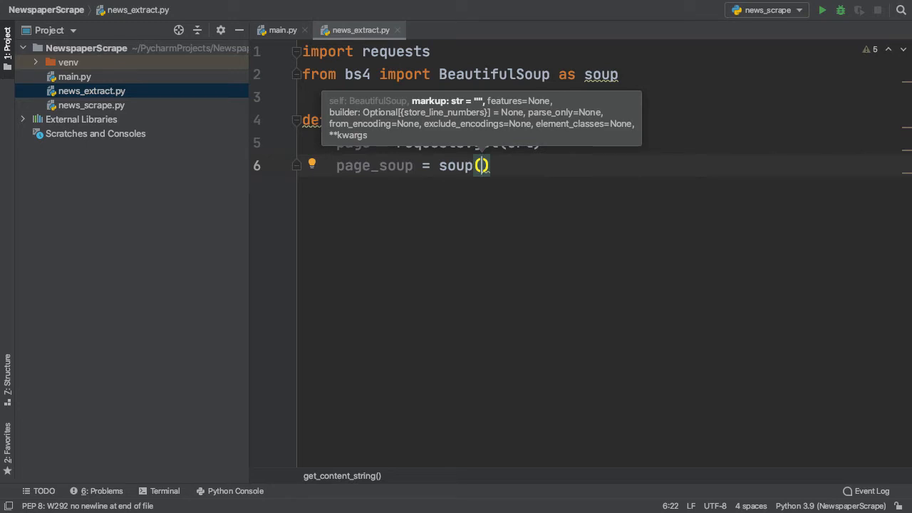
type("page")
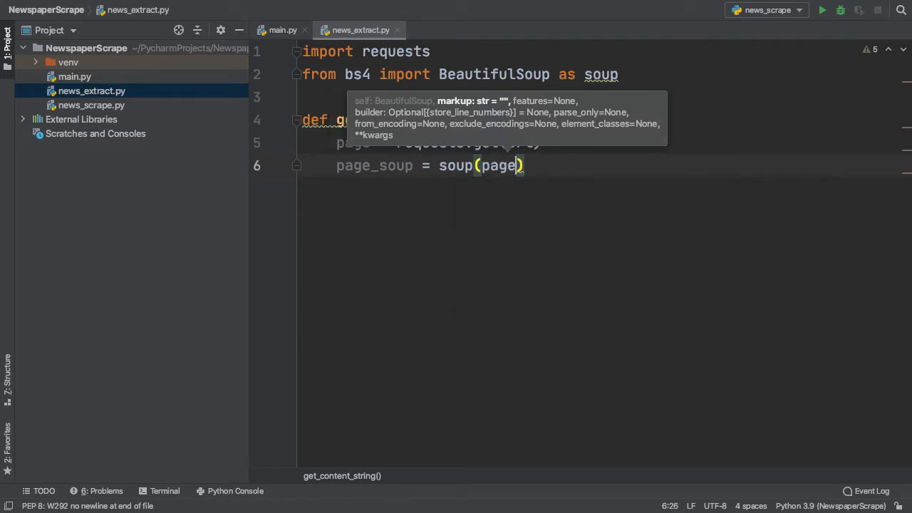
type(".content")
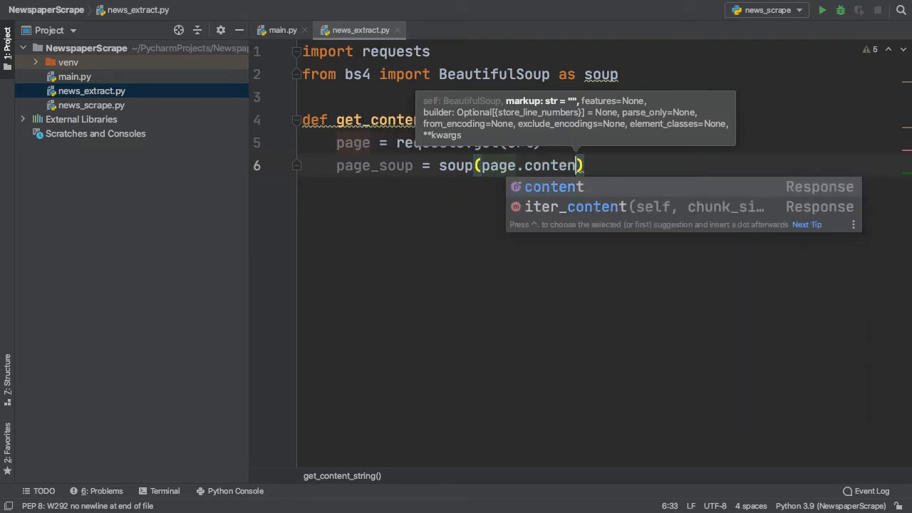
type("t,")
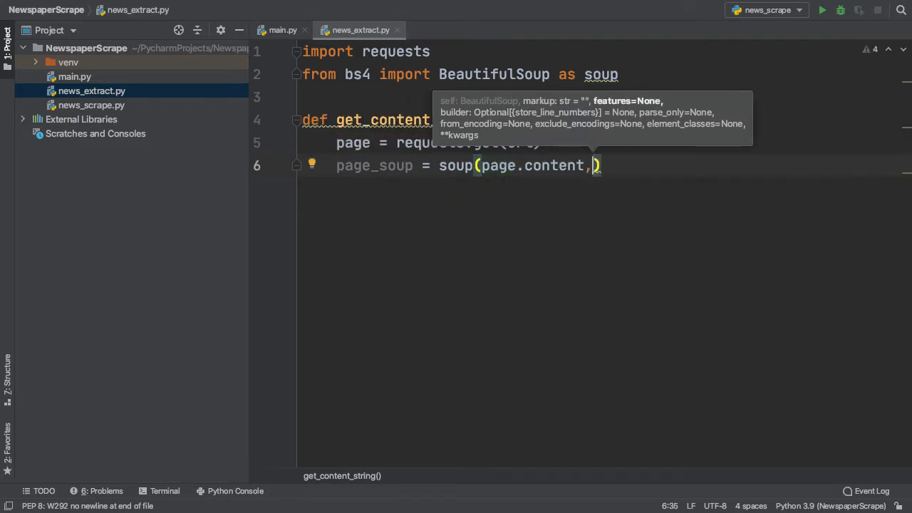
type("''")
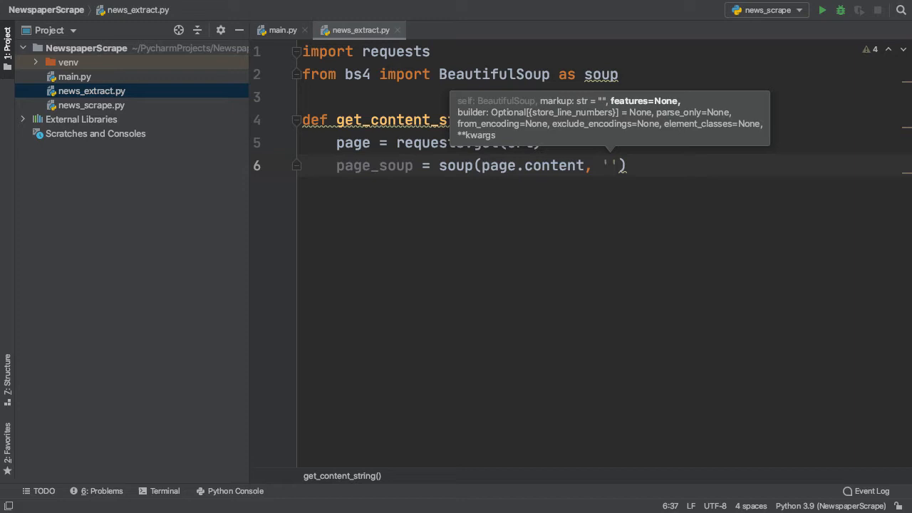
type("html")
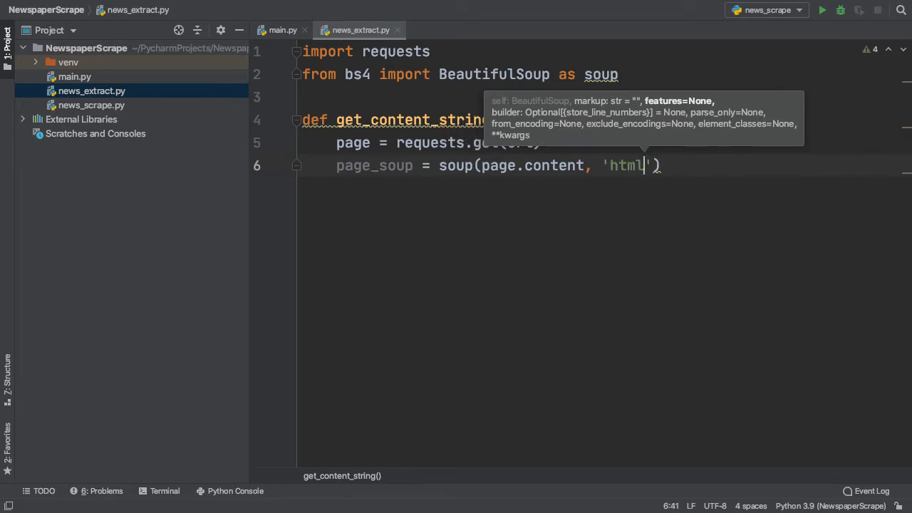
type(".parser")
type("print(")
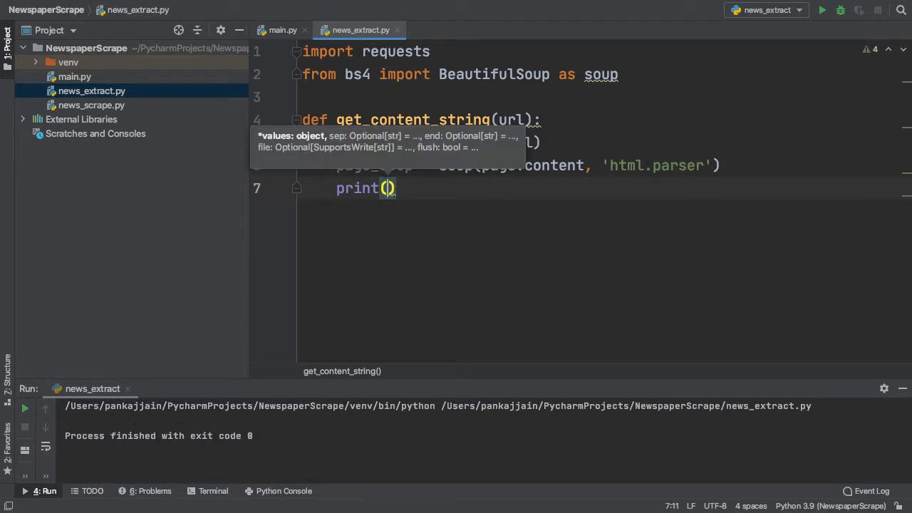
- Complete print(page_soup) so the run shows the fetched page's HTML
type("page")
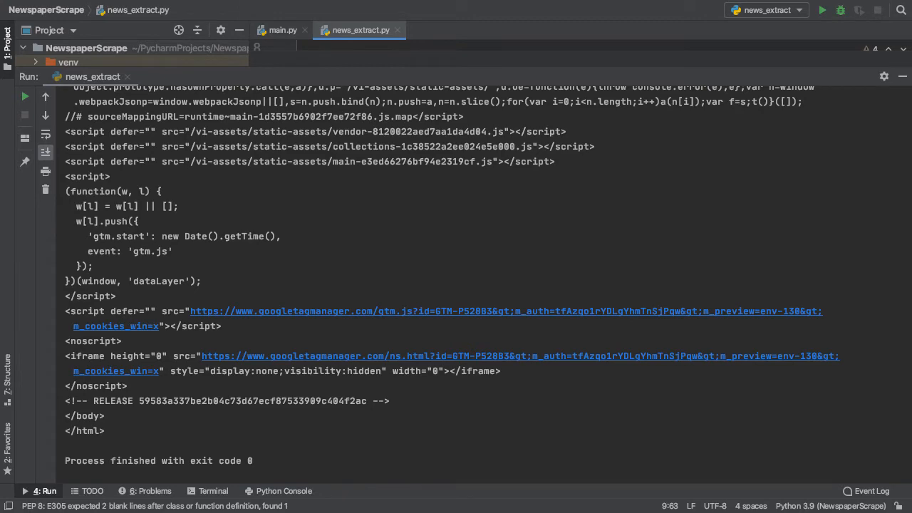
- Scroll the Run output up to the ld+json script block
scroll("up", 3)
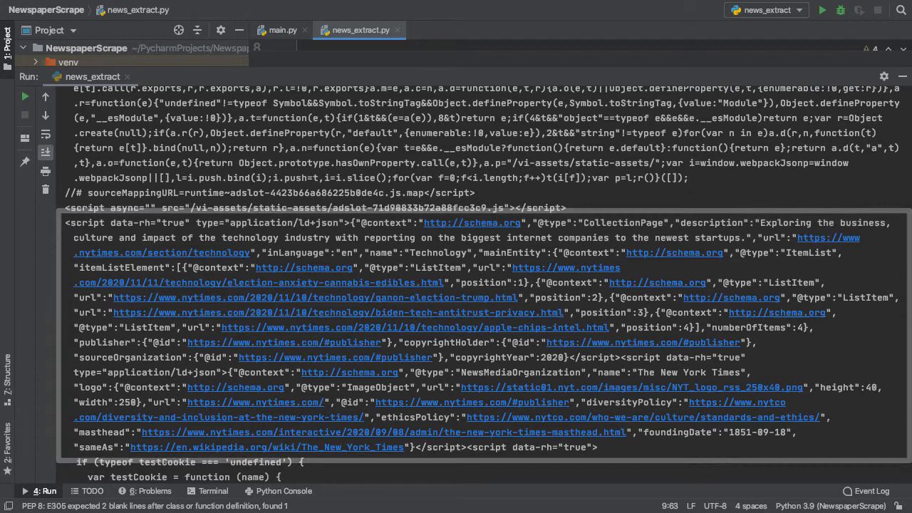
scroll("up", 3)
type("containers = page_soup")
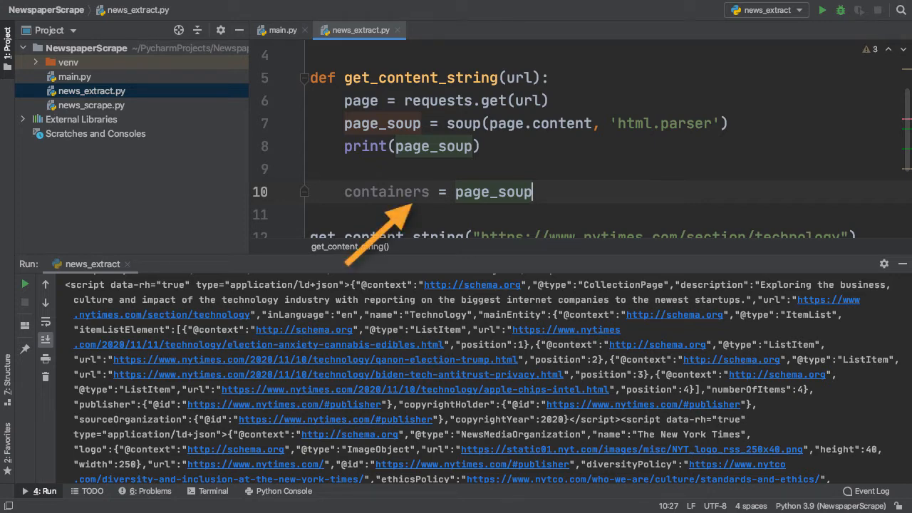
- Complete containers as page_soup.find_all("script", {"type": "application/ld+json"})
type(".")
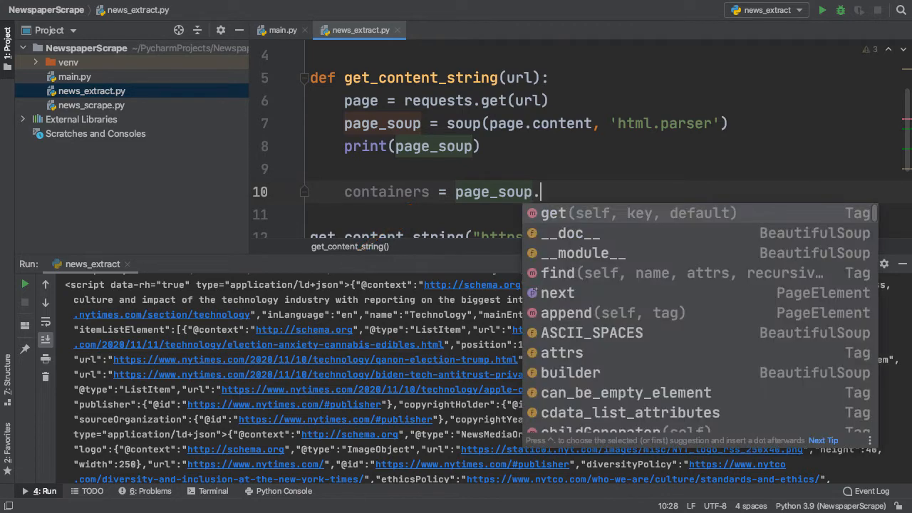
type("find")
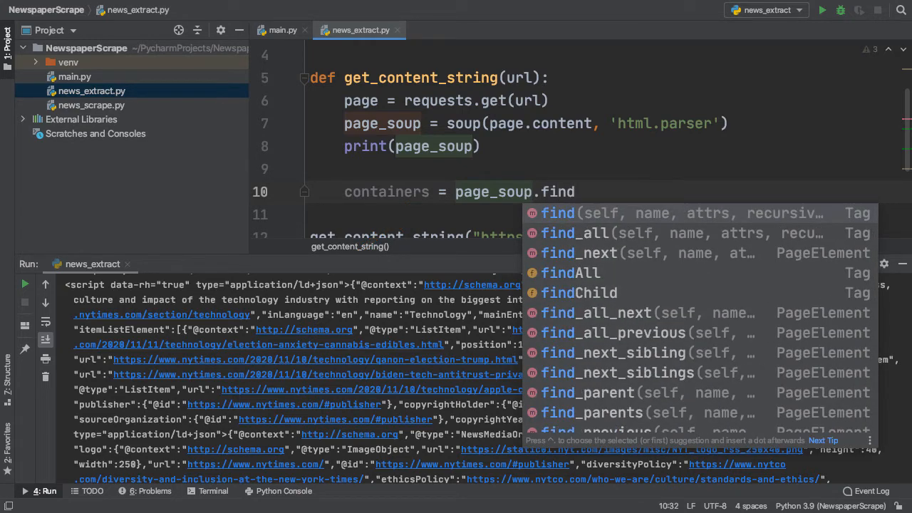
left_click(575, 233)
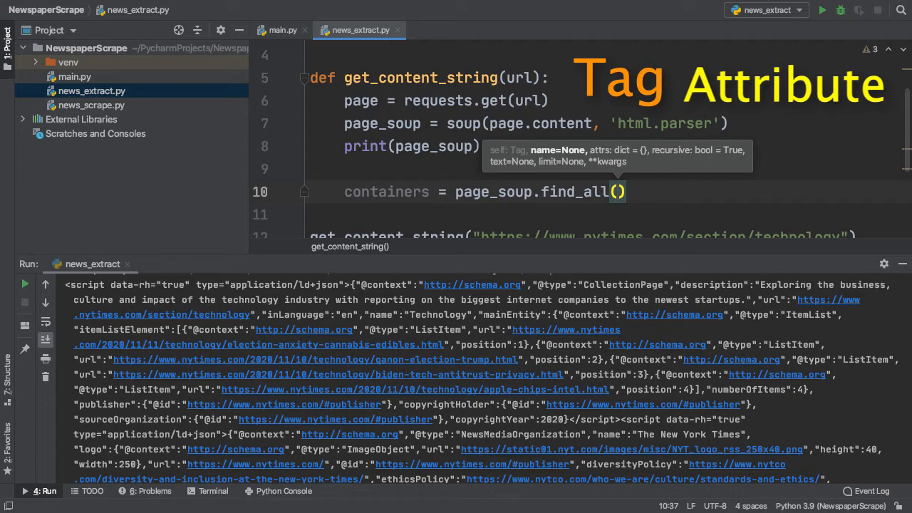
type("\"\"")
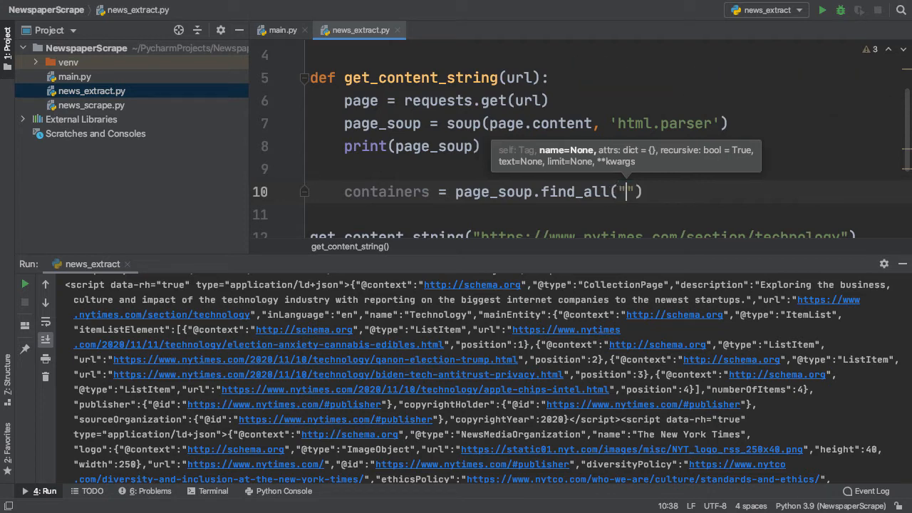
type("scrip")
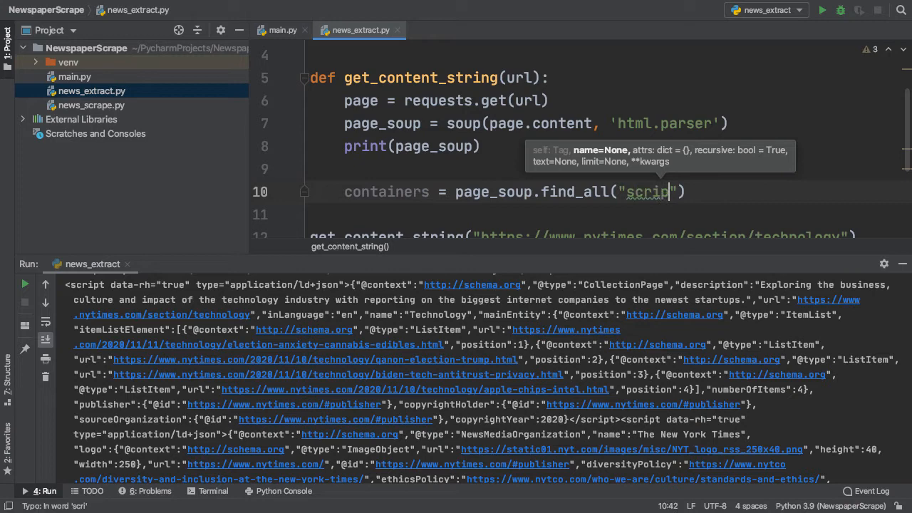
type("t")
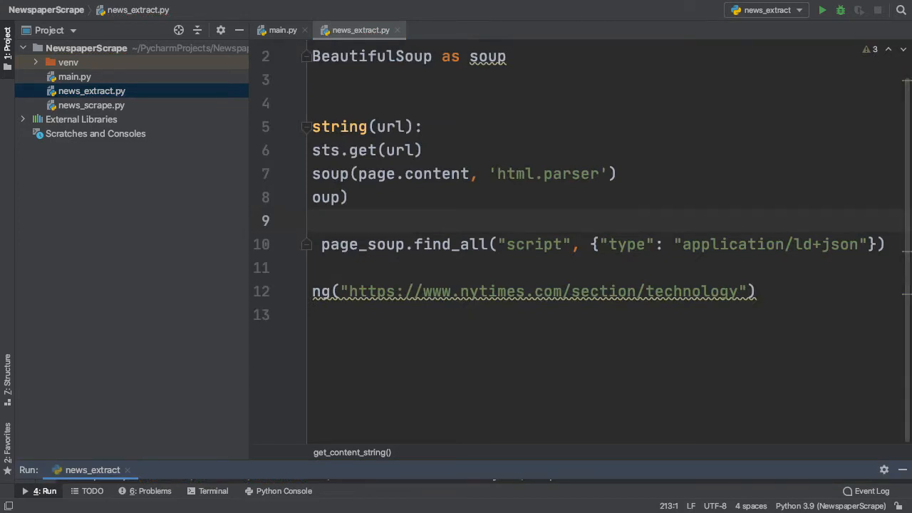
- Start article_list = [] and a for container in containers loop
double_click(730, 243)
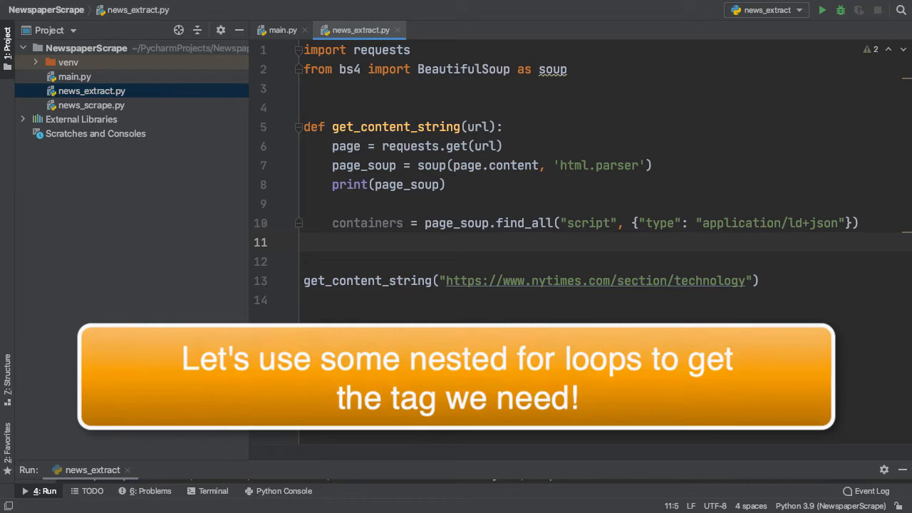
type("article_list =")
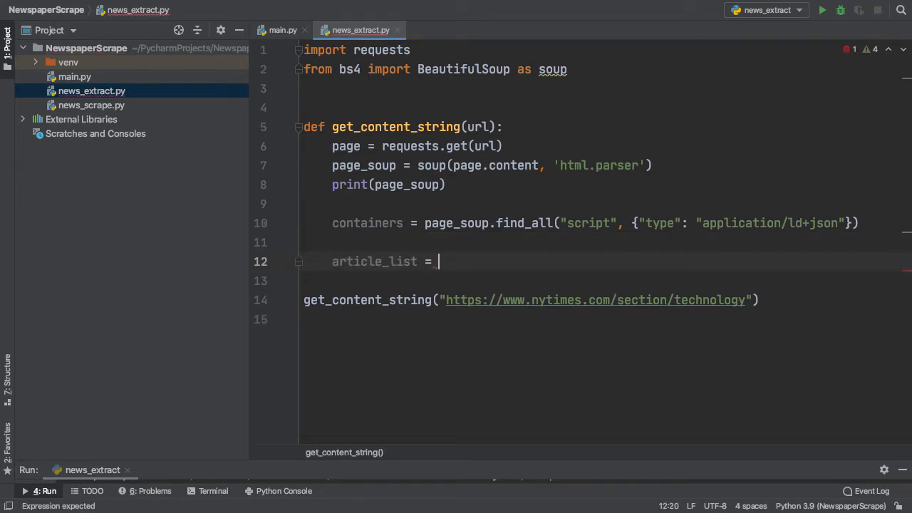
type("[]")
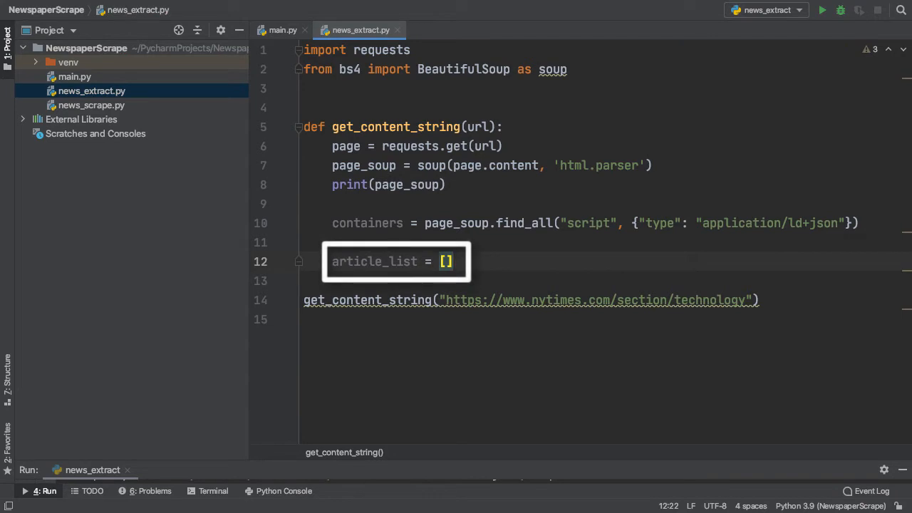
type("for container in containers:")
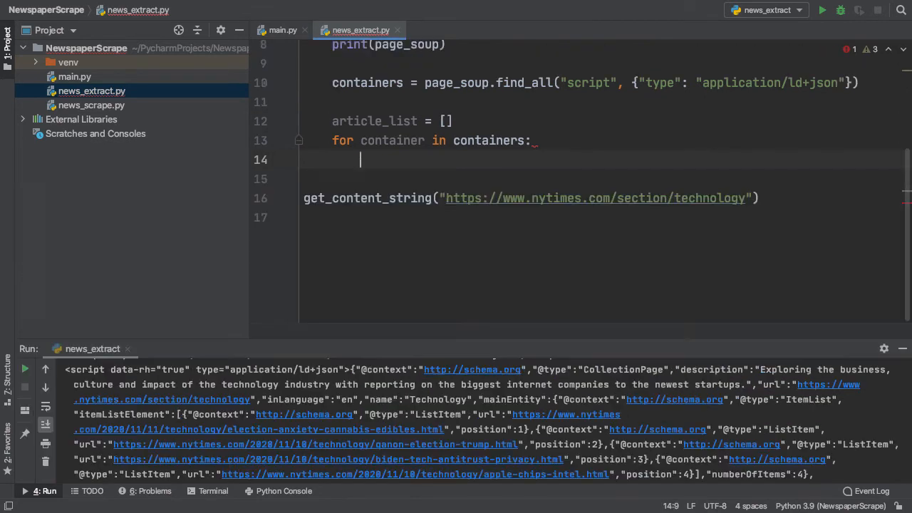
- Add the inner for dictionary in container loop appending dictionary to article_list
type("for")
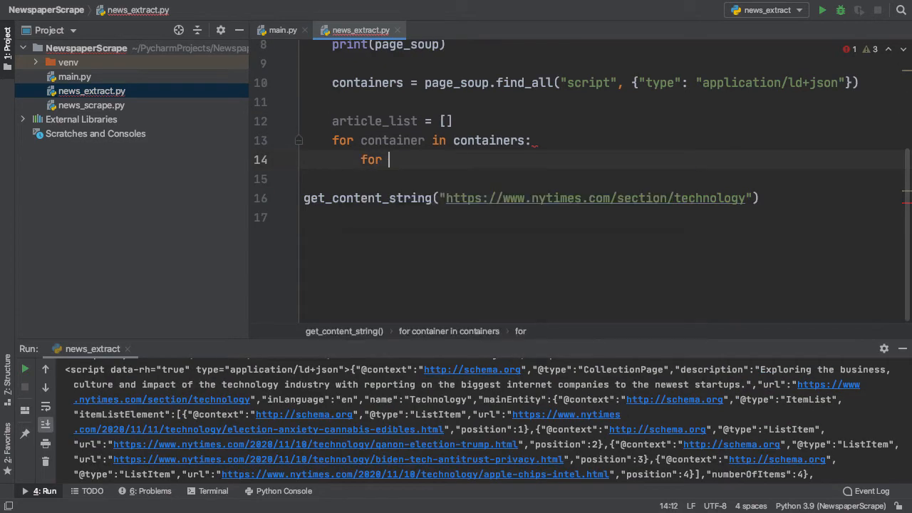
type("dictio")
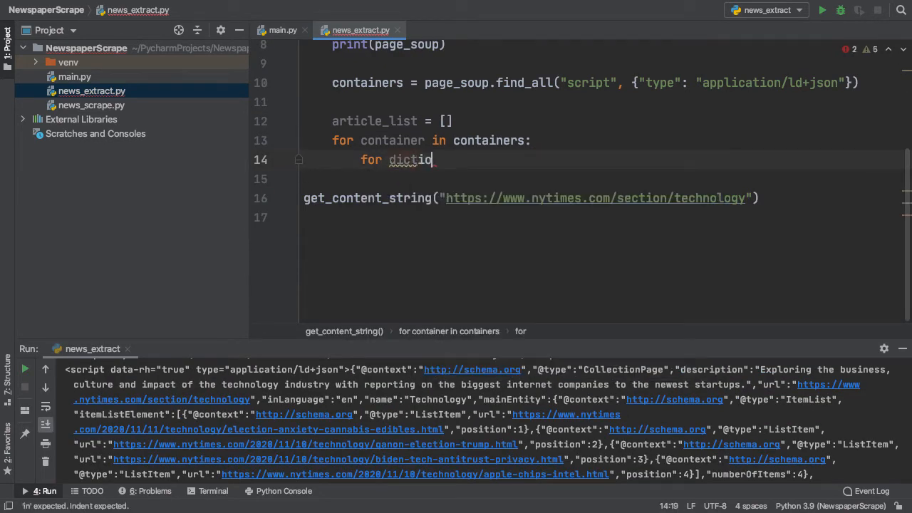
type("nary_in container")
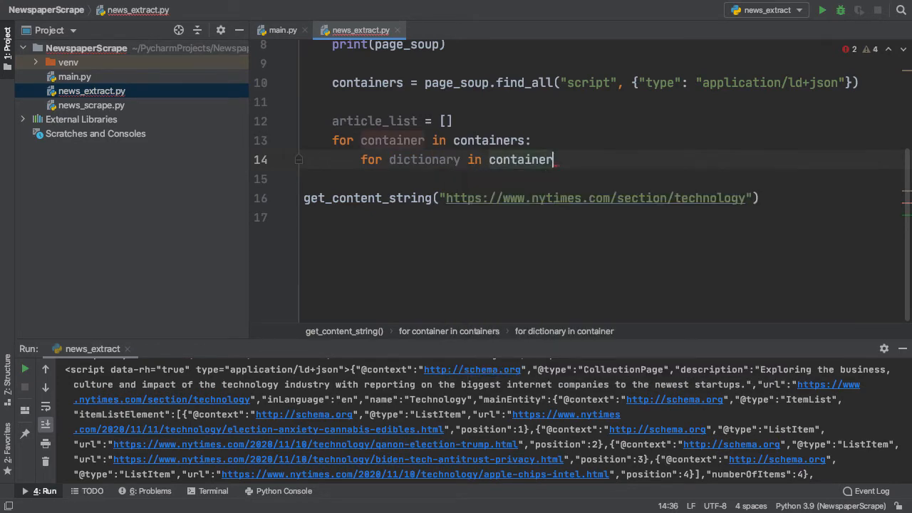
type(":")
left_click(604, 179)
type("article_list.append(")
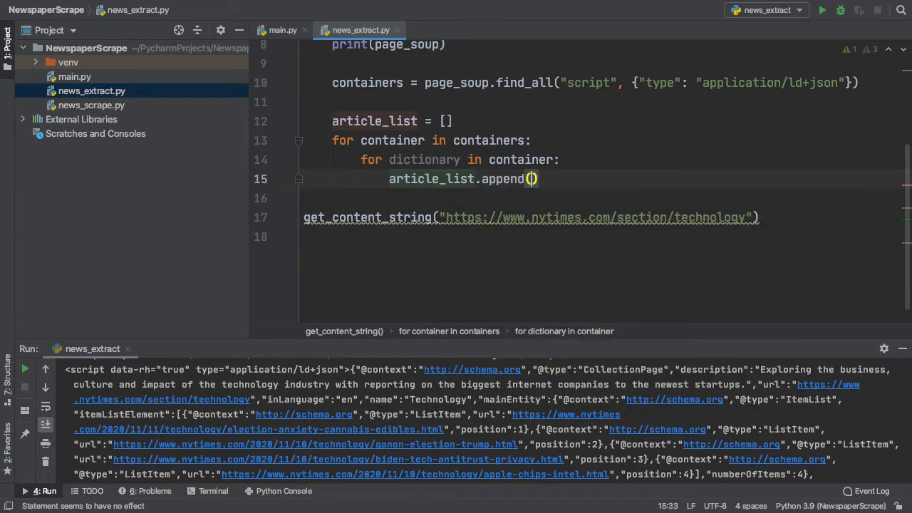
type("dictionary")
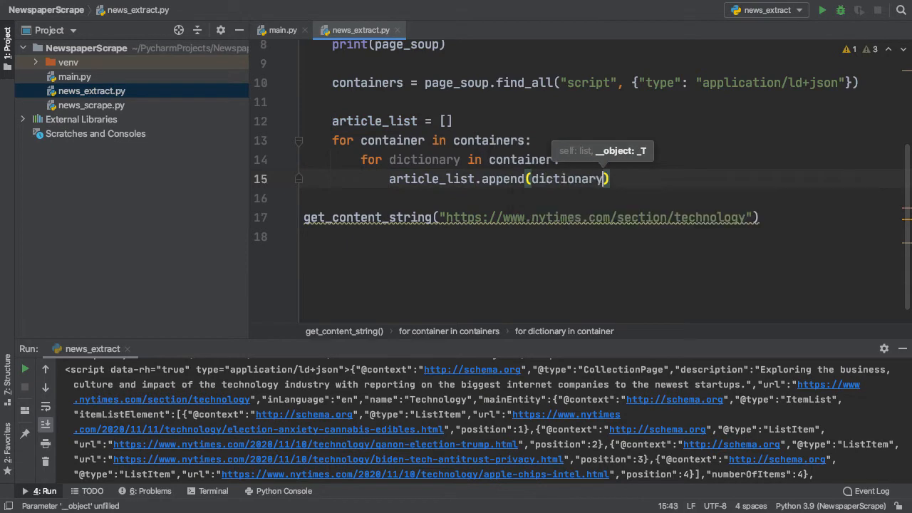
left_click(821, 10)
type("article_list[0:2] = []")
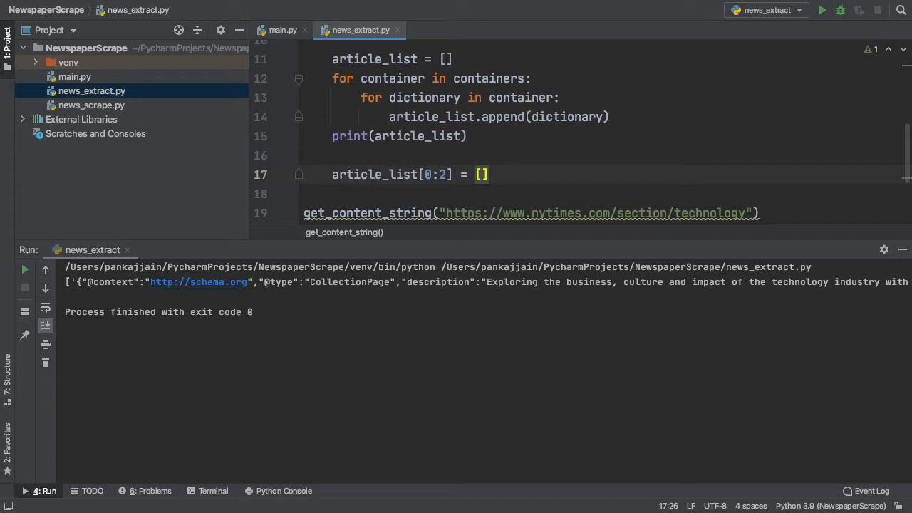
- Write article_list[0:2] = [''.join(article_list[0:2])] to merge the first two items
double_click(391, 174)
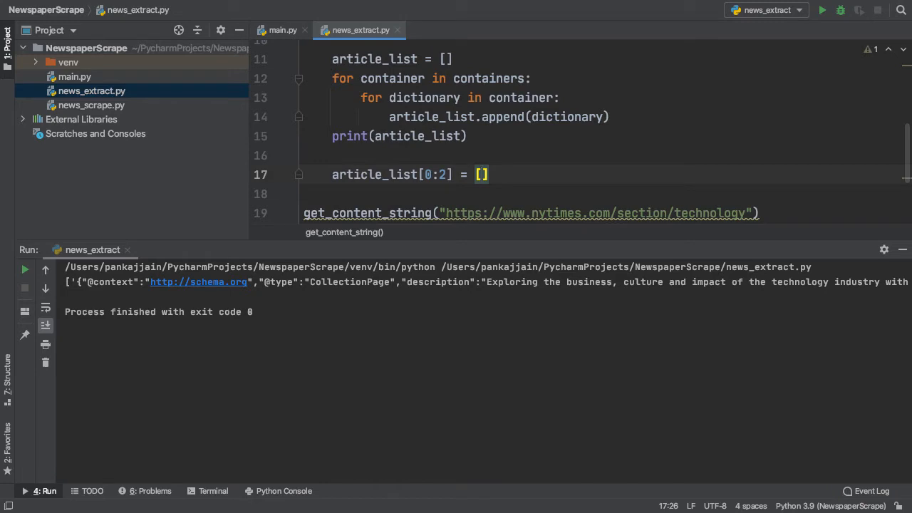
type("''")
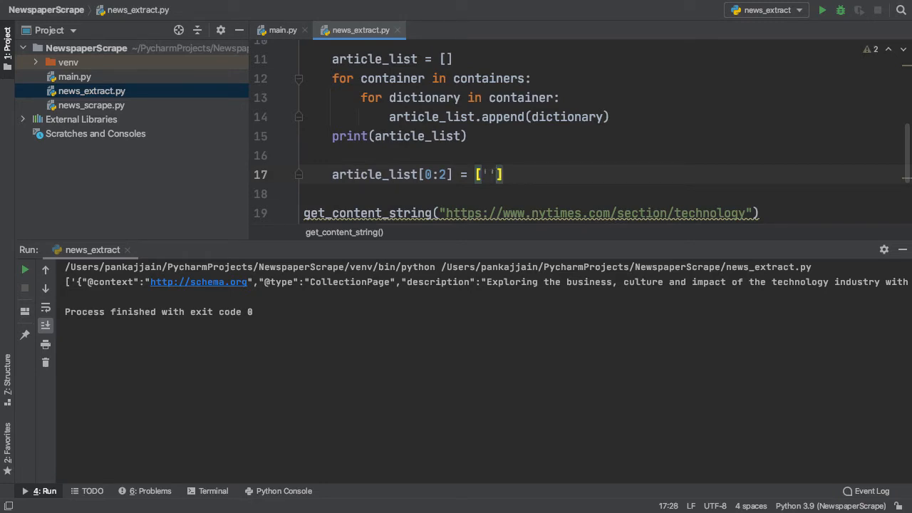
type(".join(")
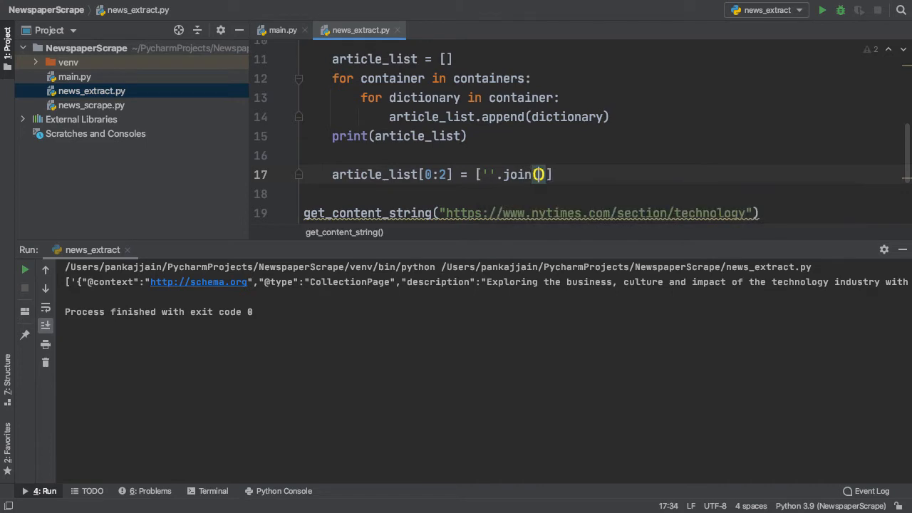
type("article_list")
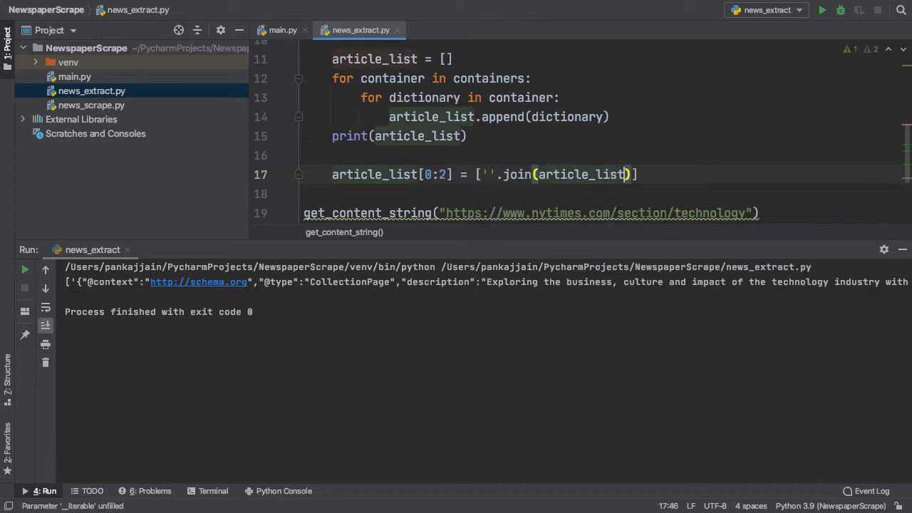
type("[]")
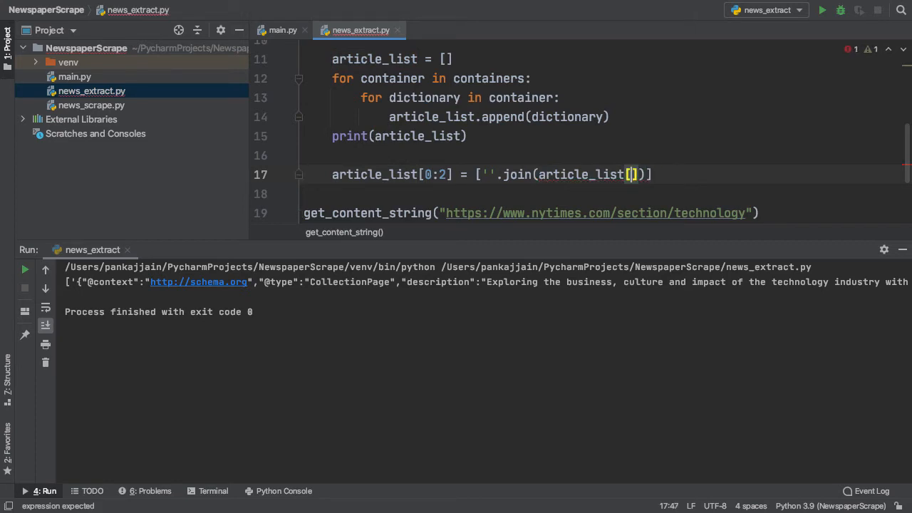
type("0:2")
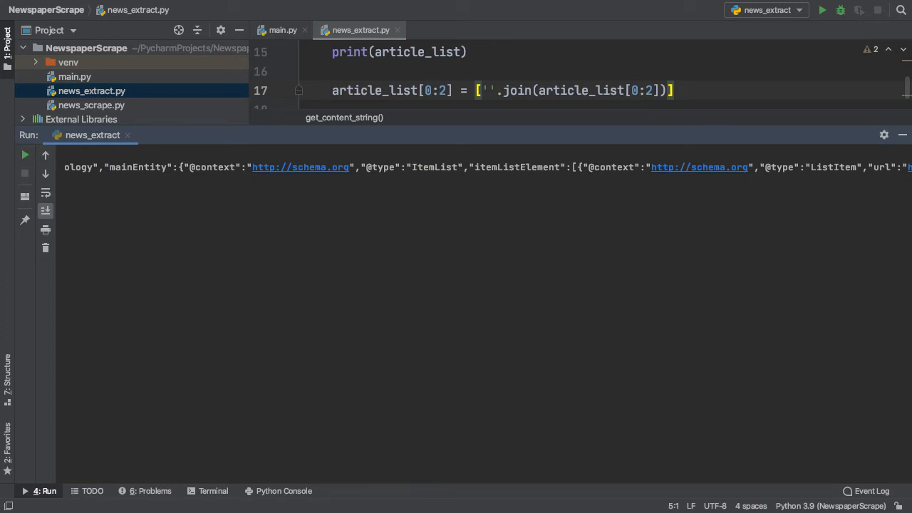
- Set content_string = article_list[0] and locate itemListElement in the printed output
scroll("right", 3)
type("content_string =")
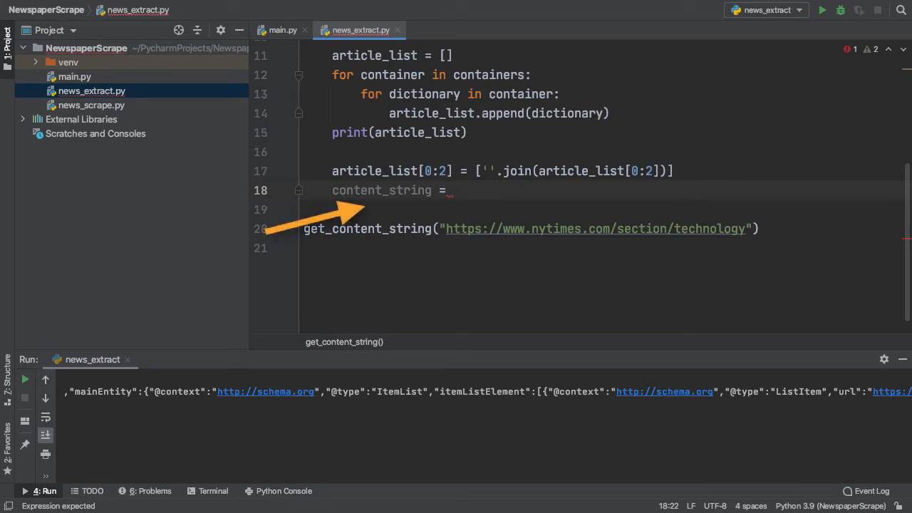
type("article_list[0]")
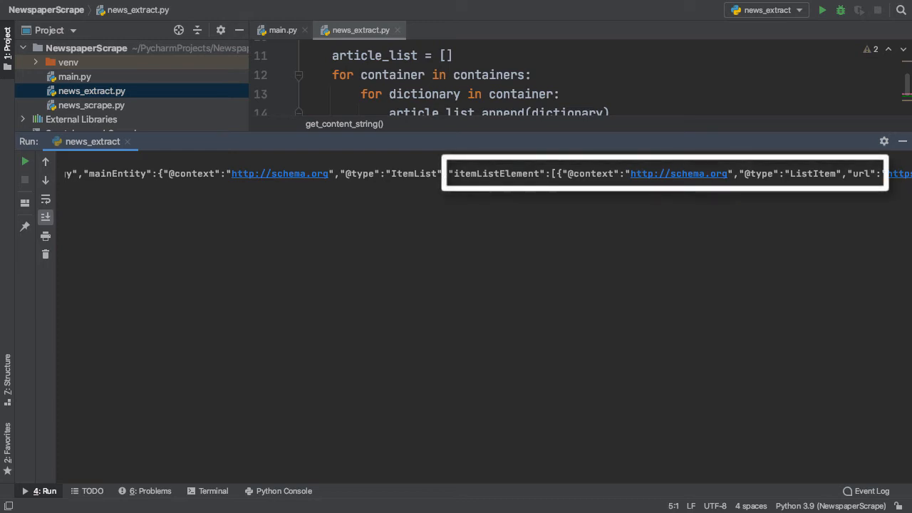
scroll("right", 3)
type("article_index =")
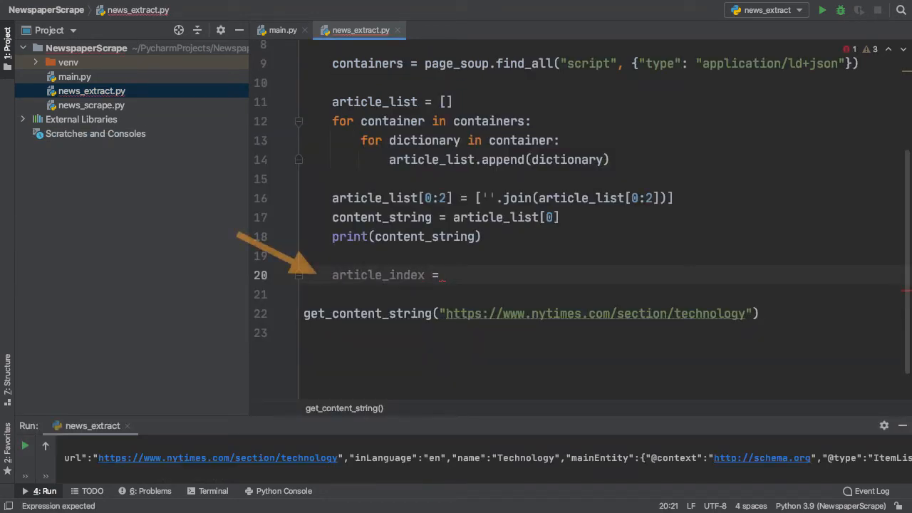
- Write article_index = content_string.index("itemListElement") and begin the next content_string line
type("content_string")
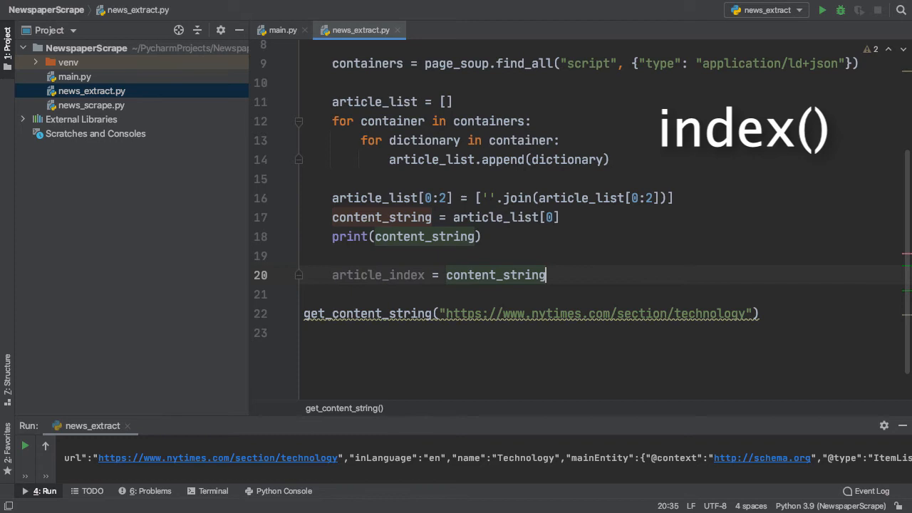
type(".")
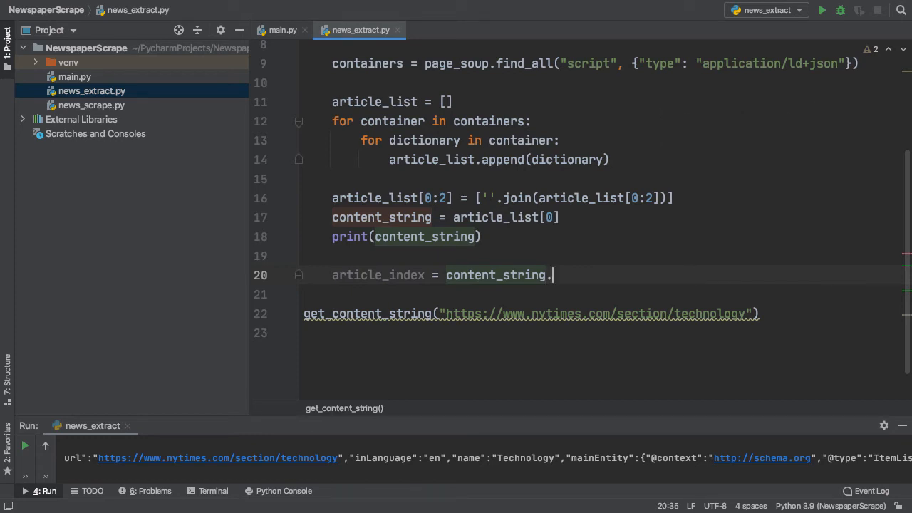
type("index")
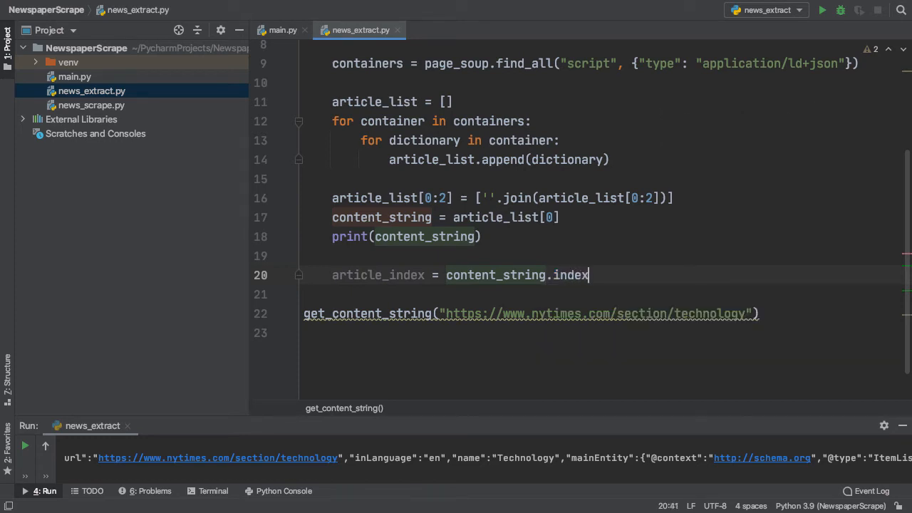
type("()")
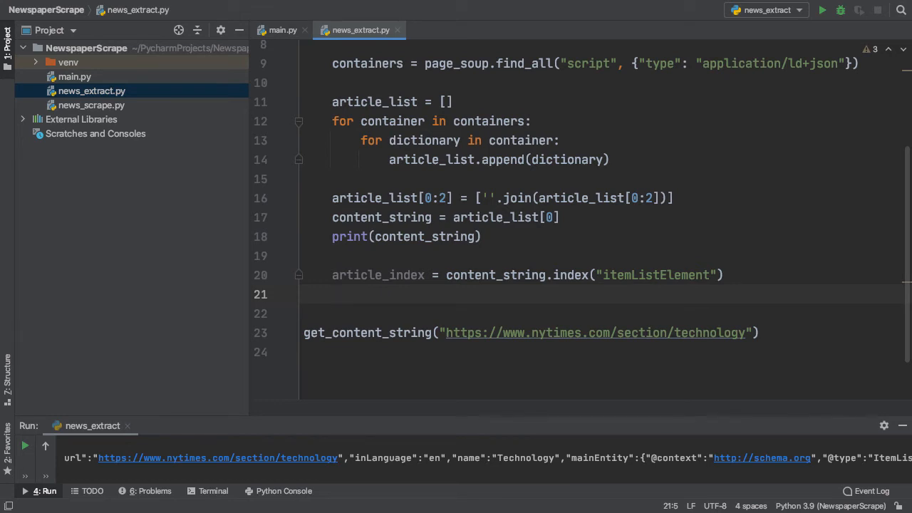
type("content_string")
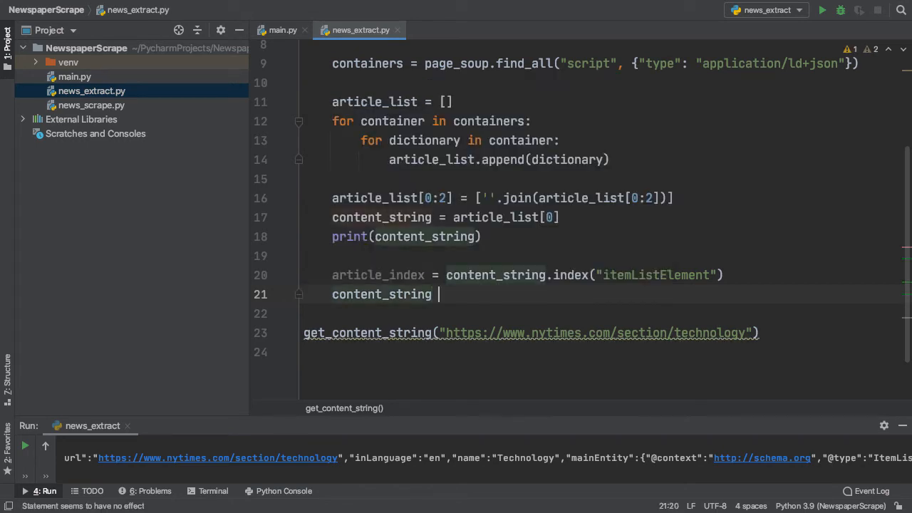
- Write content_string = content_string[article_index + 18:] using autocomplete for both names
type("= co")
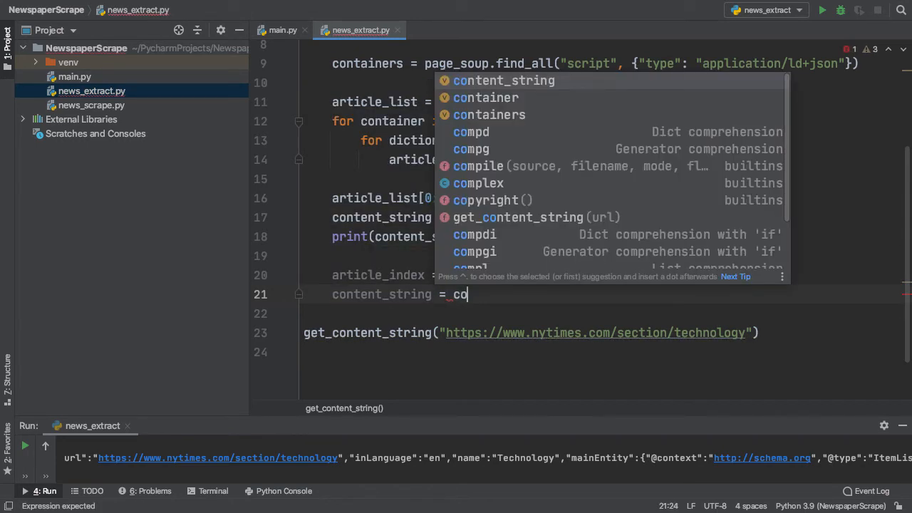
left_click(503, 79)
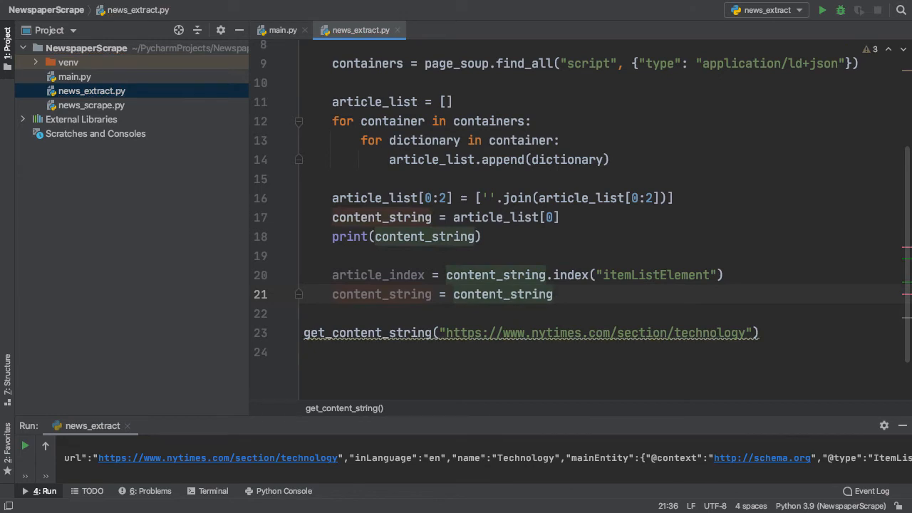
type("[art")
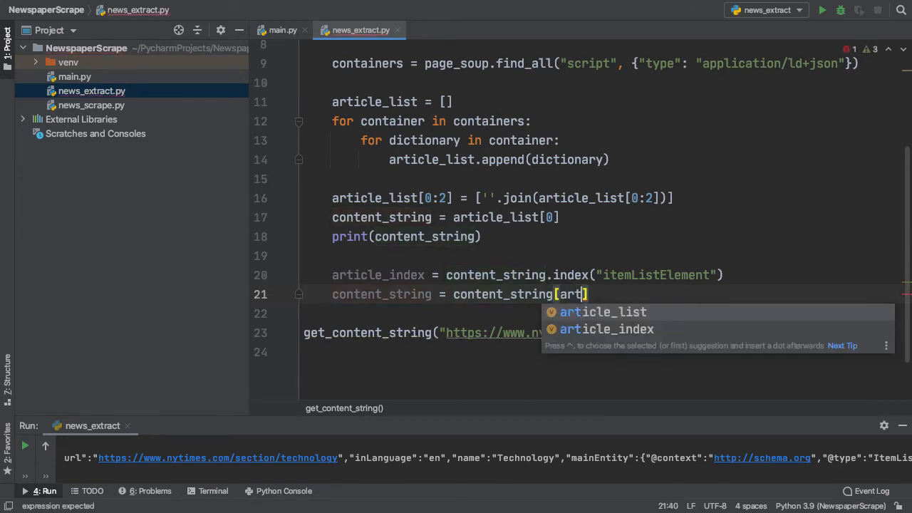
key("down")
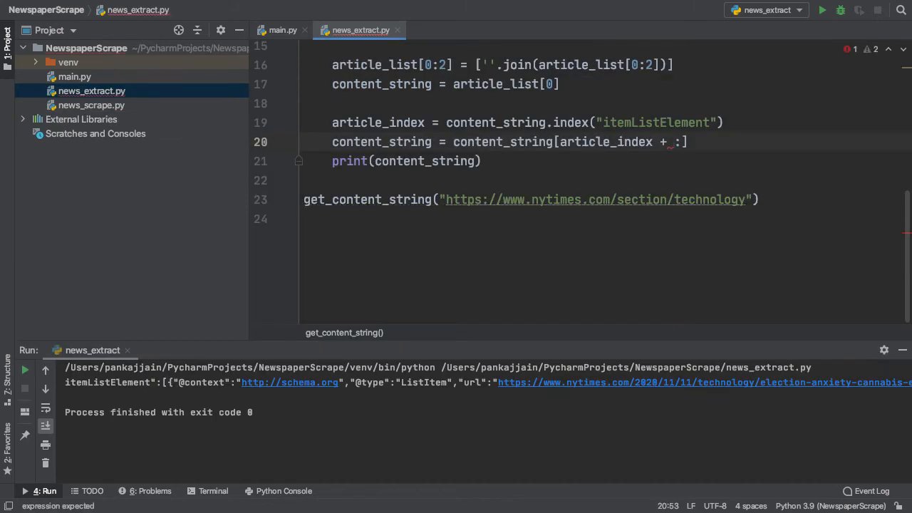
type("18")
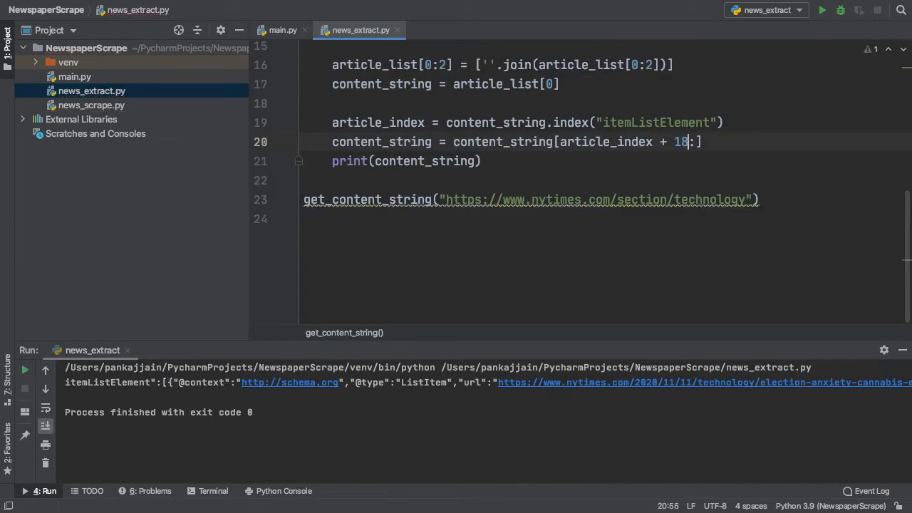